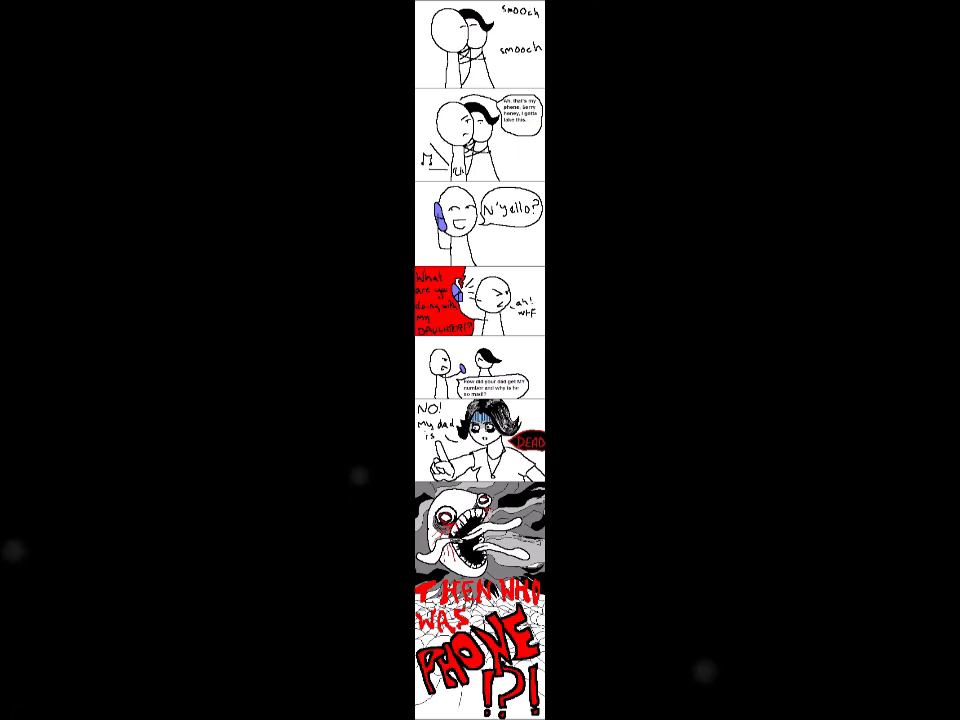
{"action": "mouse_move", "coordinate": [360, 476]}
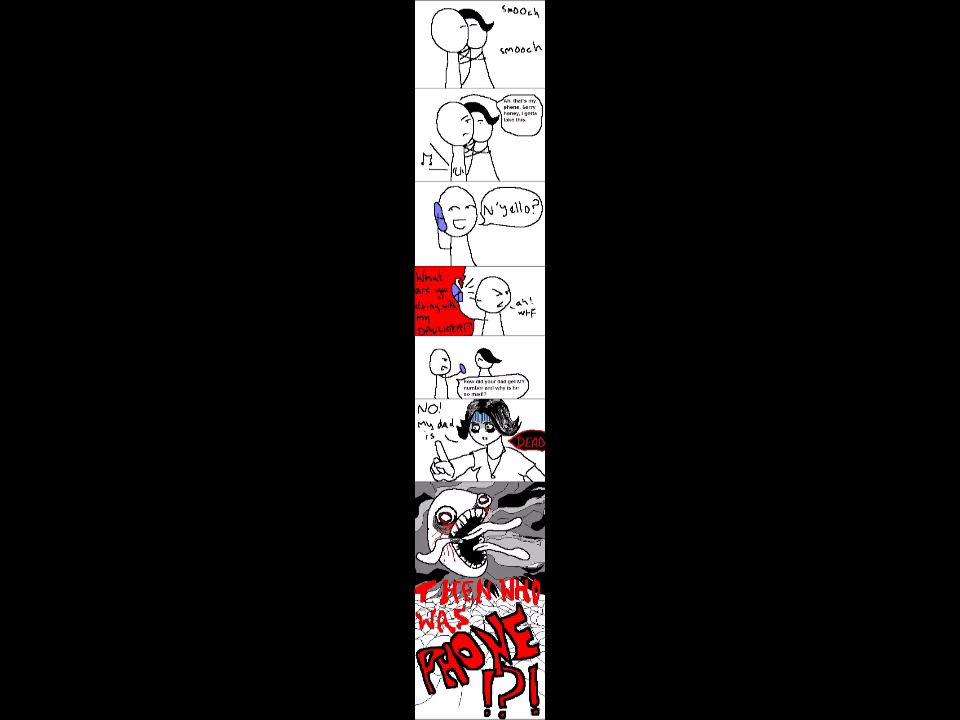
{"action": "mouse_move", "coordinate": [358, 544]}
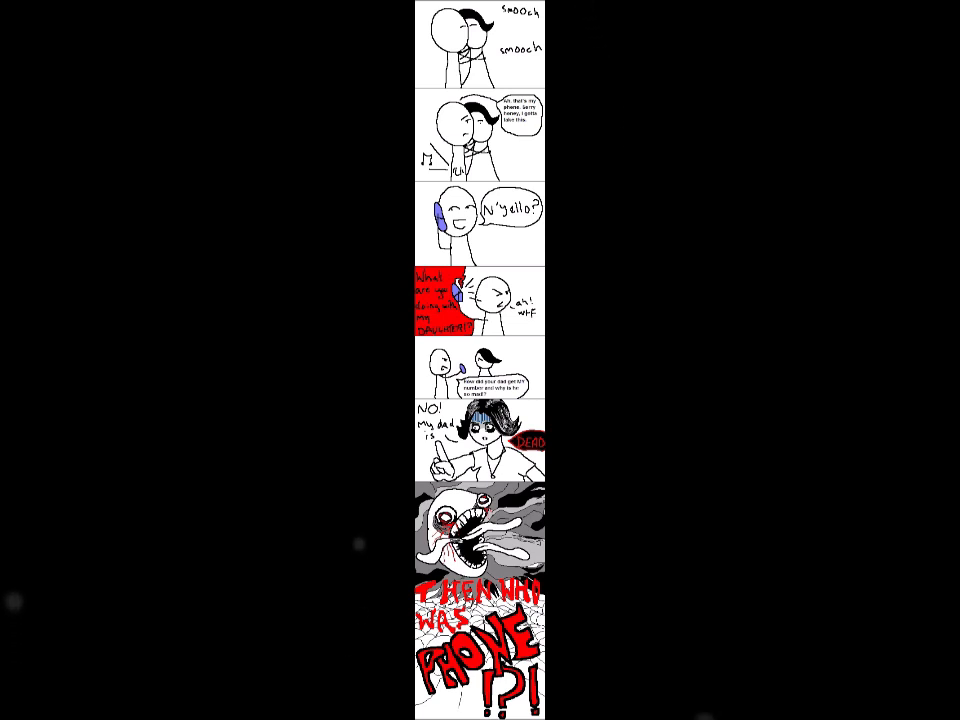